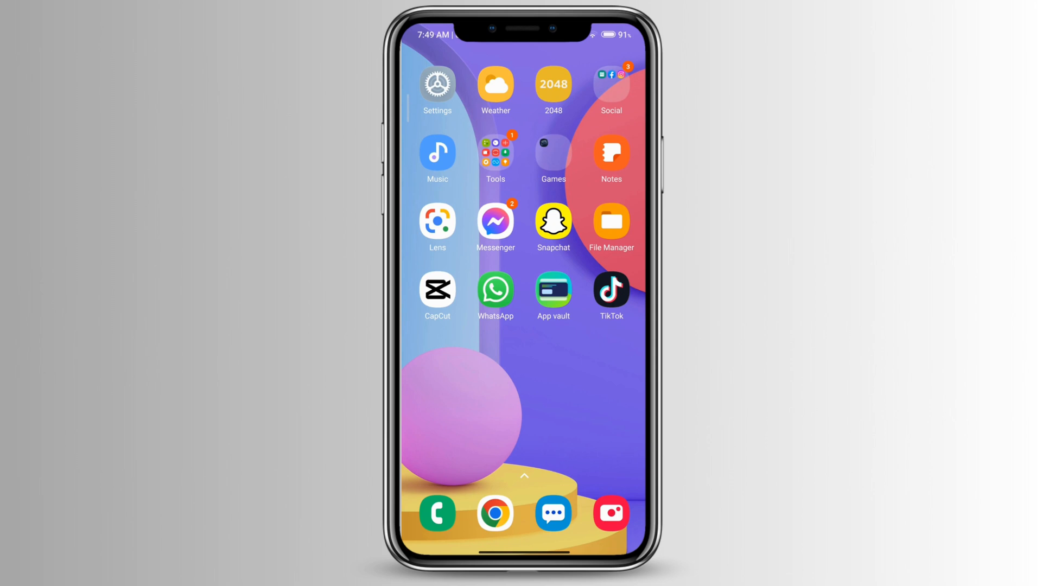
# Launch Facebook from the Social folder so the news feed appears.
pyautogui.click(610, 88)
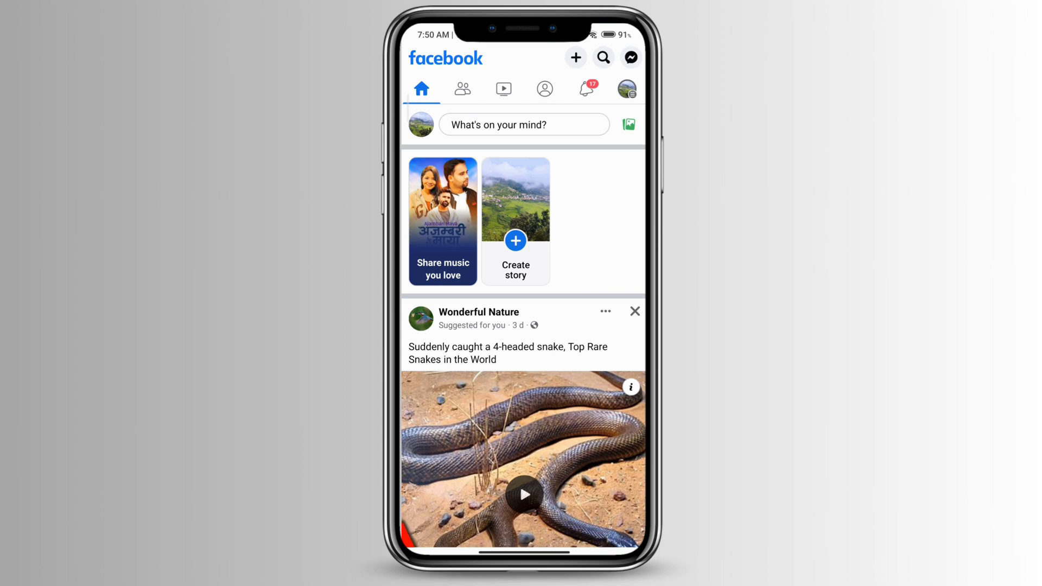
# Show the Menu with Help & support expanded to Help Centre, Support Inbox and Report a problem.
pyautogui.click(625, 88)
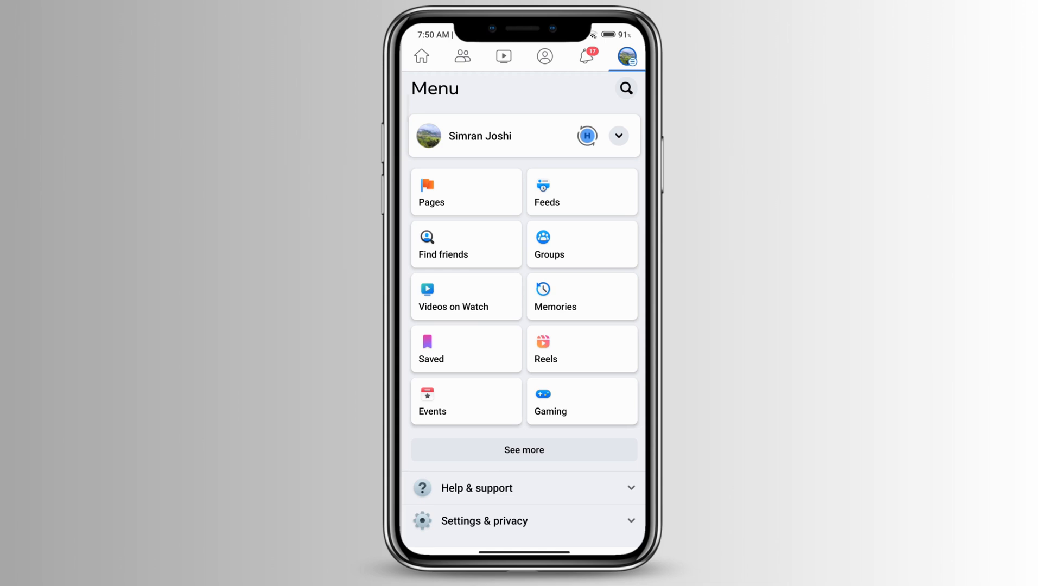
pyautogui.click(524, 488)
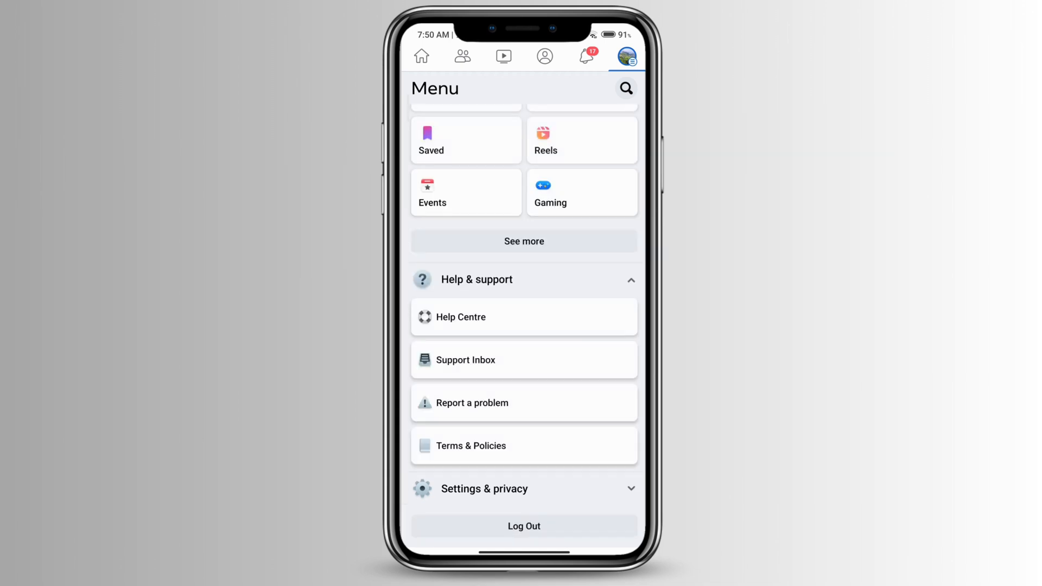
# Begin a problem report, reaching the Send report form with a menu screenshot attached.
pyautogui.click(473, 403)
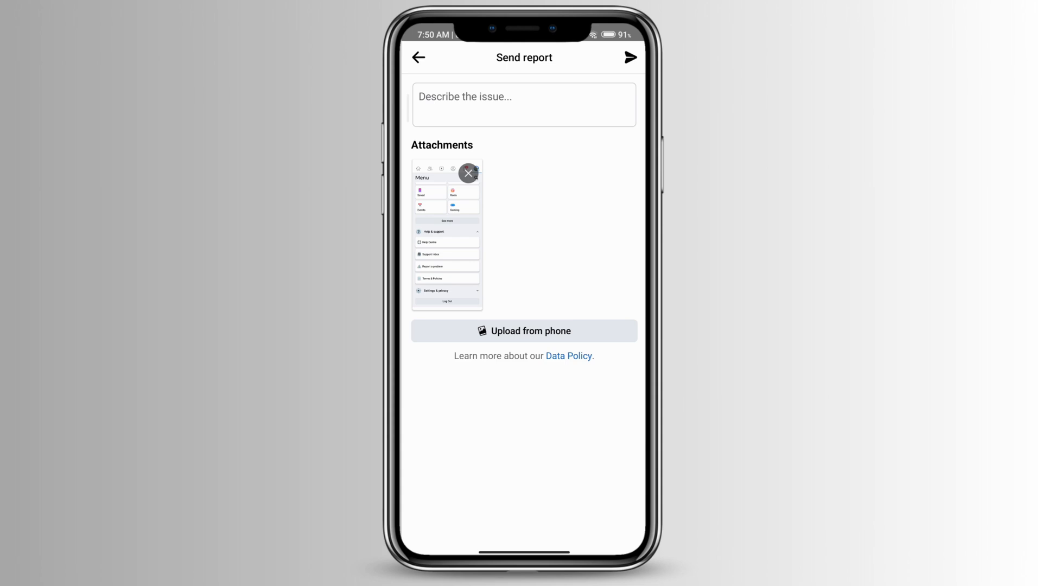
# Remove the attached menu screenshot from the Send report form and send the report.
pyautogui.click(469, 174)
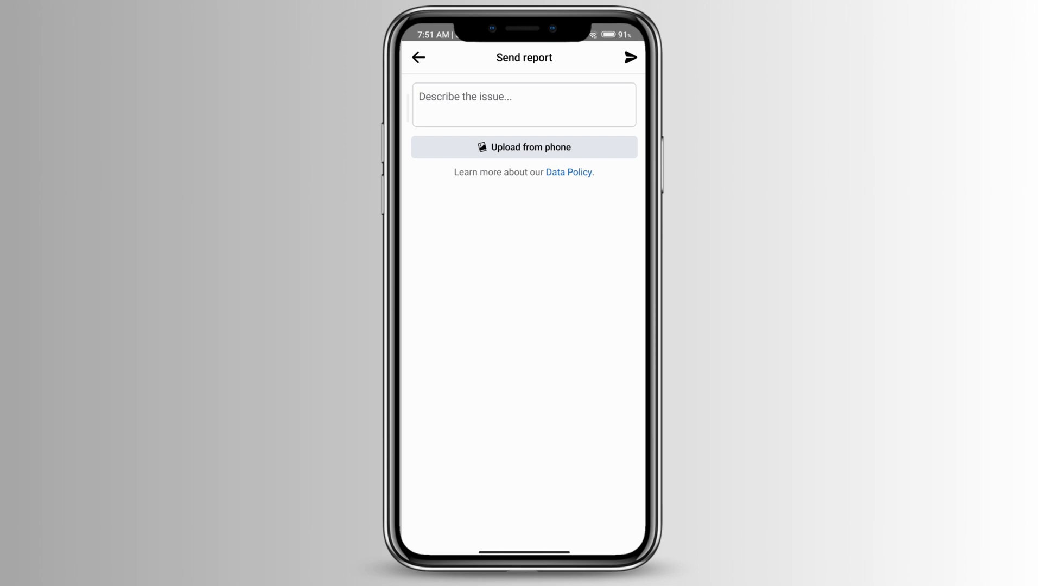
pyautogui.click(630, 57)
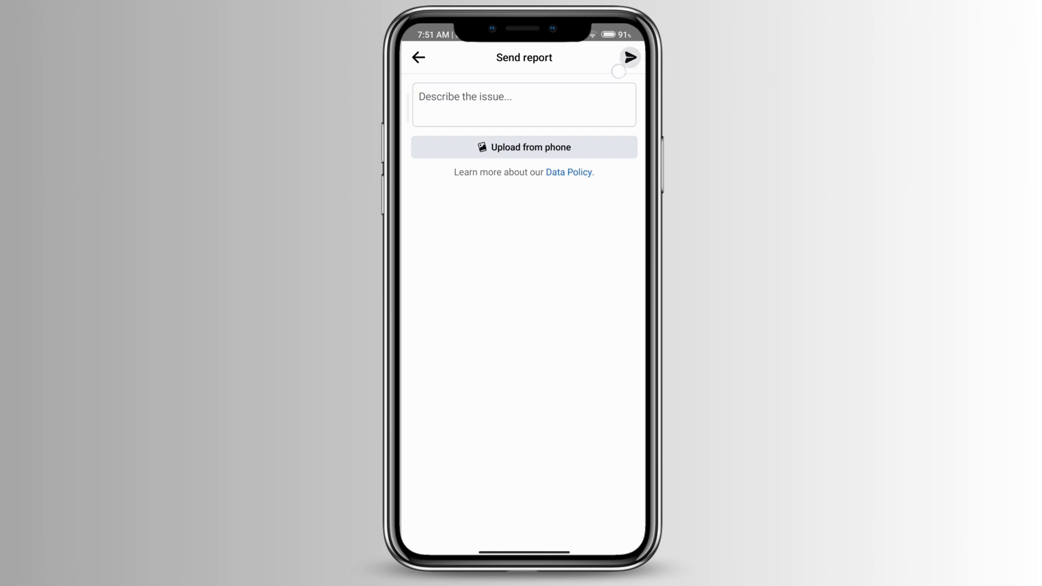